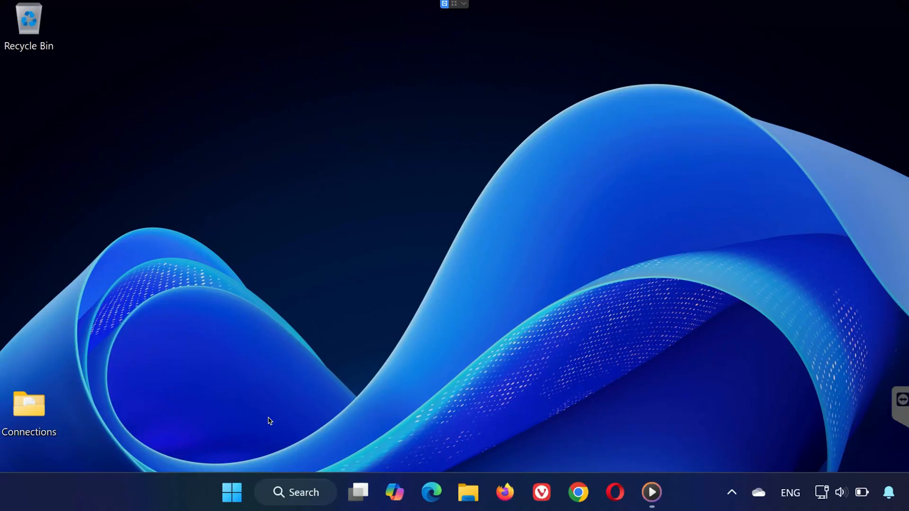
mouse_move(247, 460)
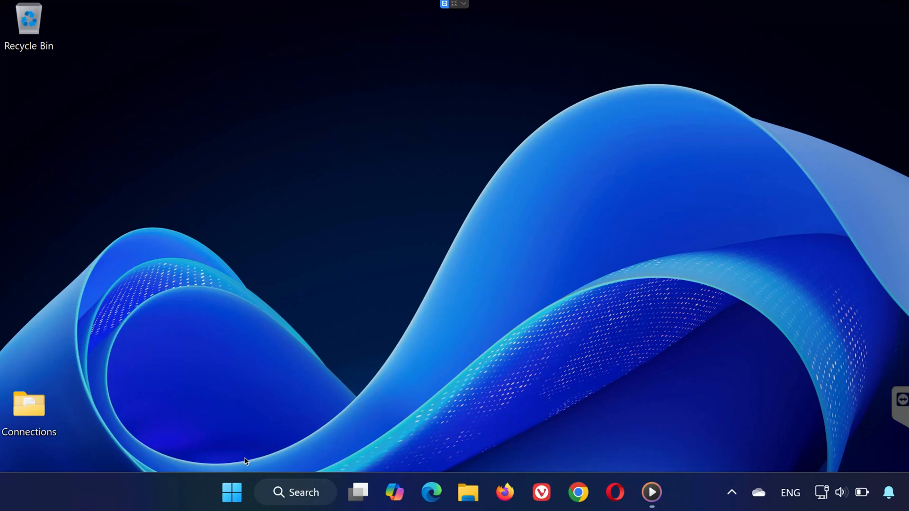
mouse_move(243, 468)
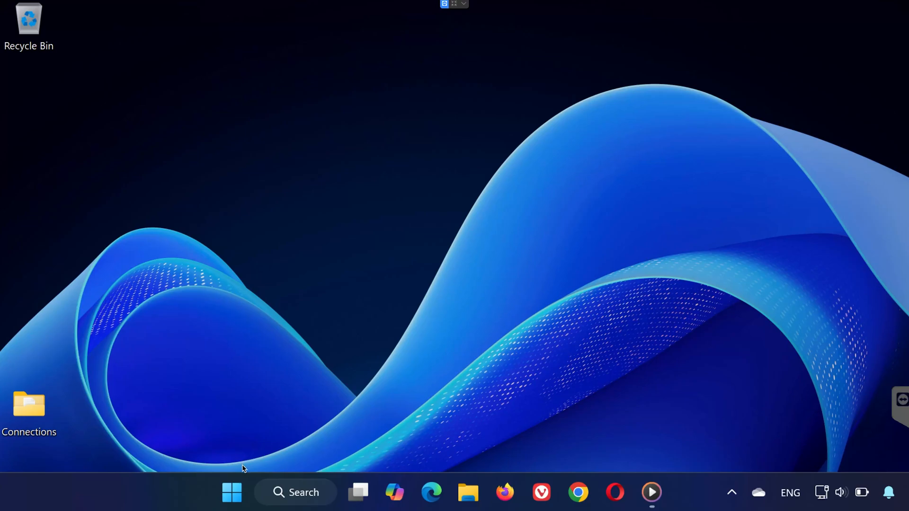
mouse_move(232, 506)
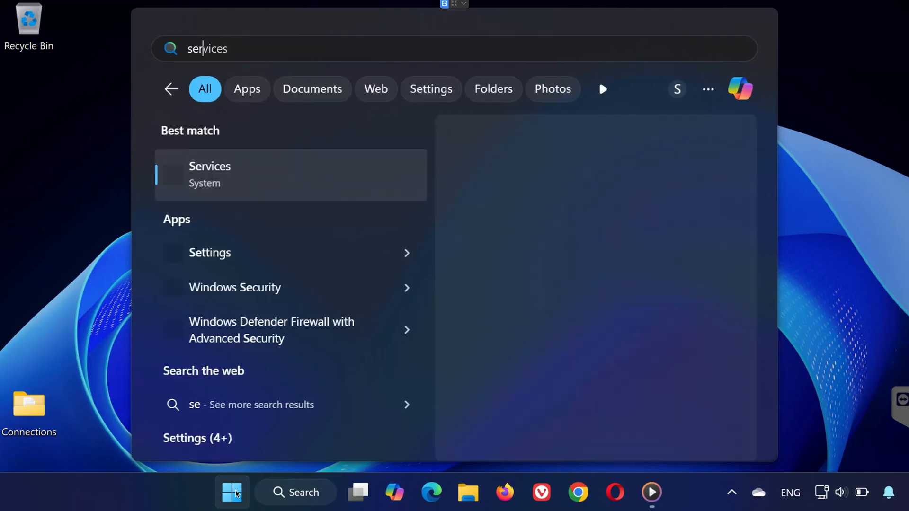
Change the vgc service's startup type from Manual to Automatic via its Properties, then leave Services
text(service.)
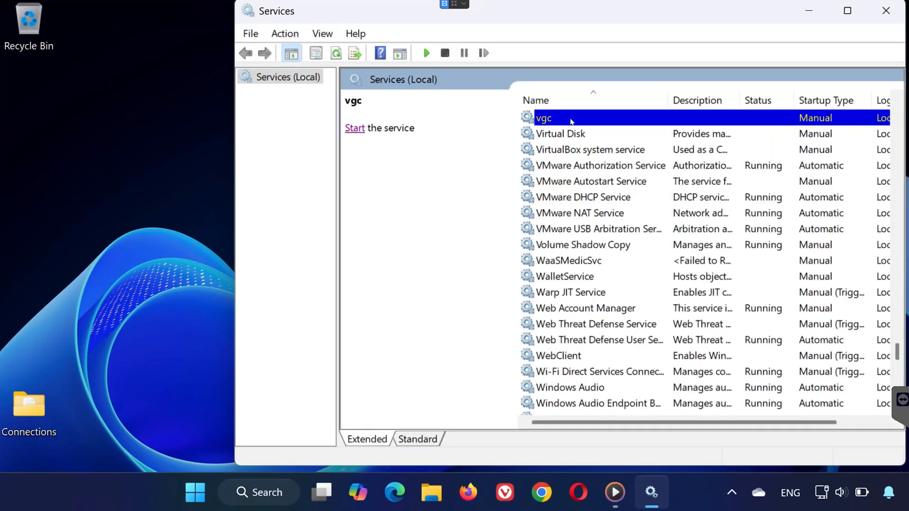
right_click(569, 117)
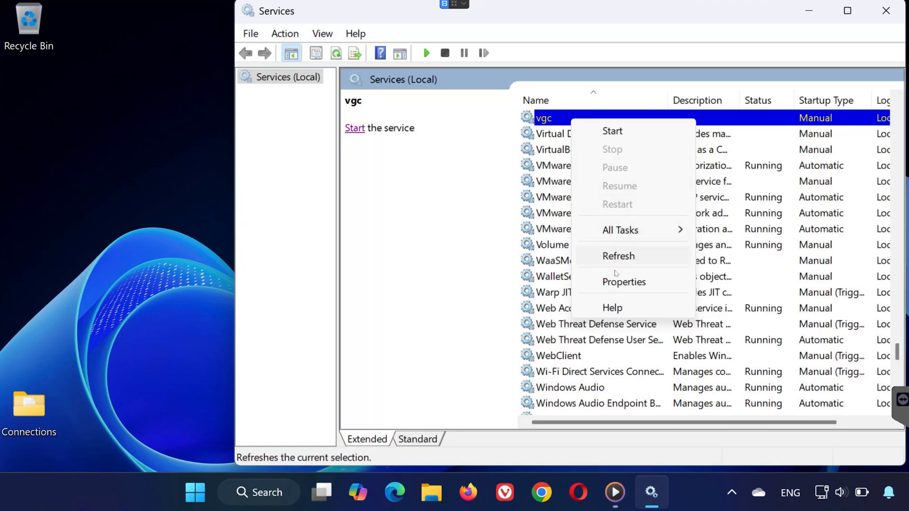
click(624, 282)
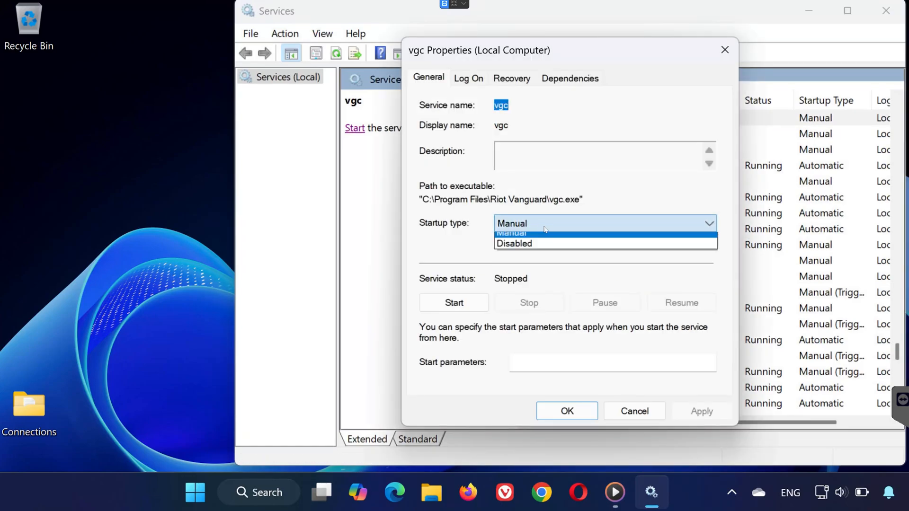
click(517, 224)
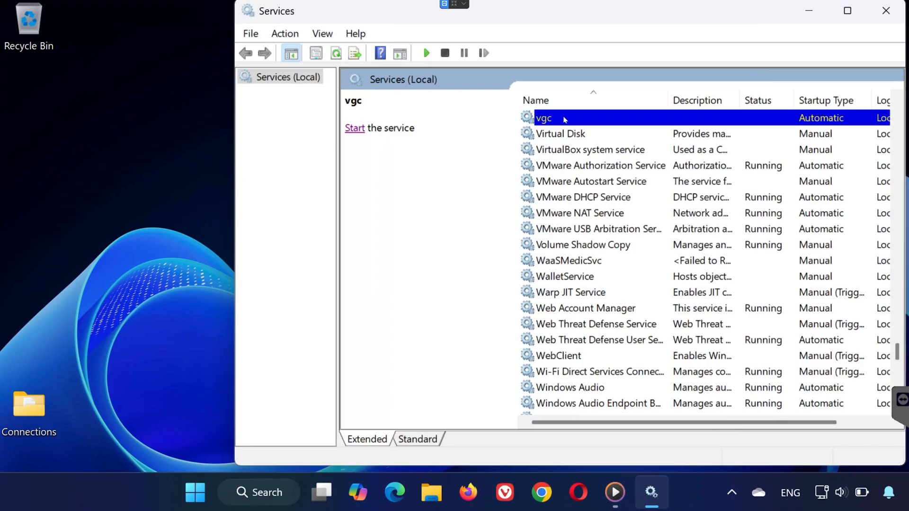
click(354, 129)
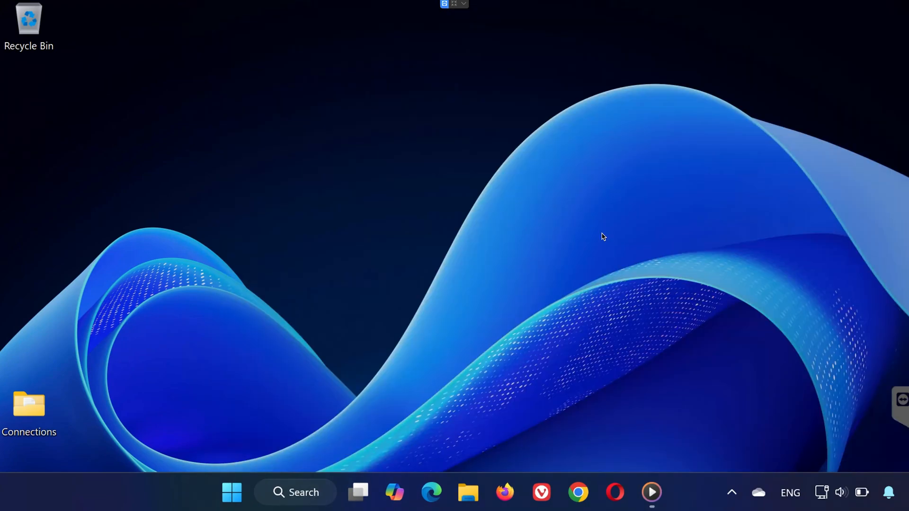
Launch System Configuration from a Start menu search for msconfig
click(232, 493)
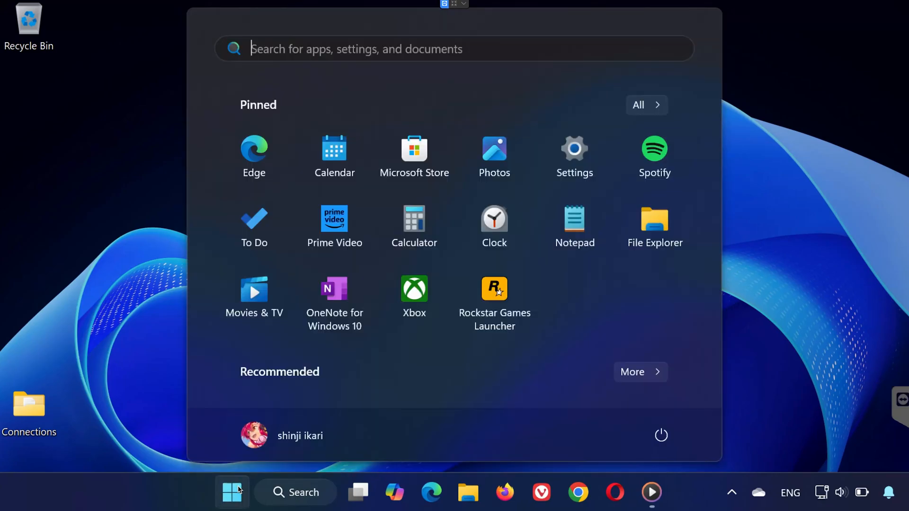
text(msconfig)
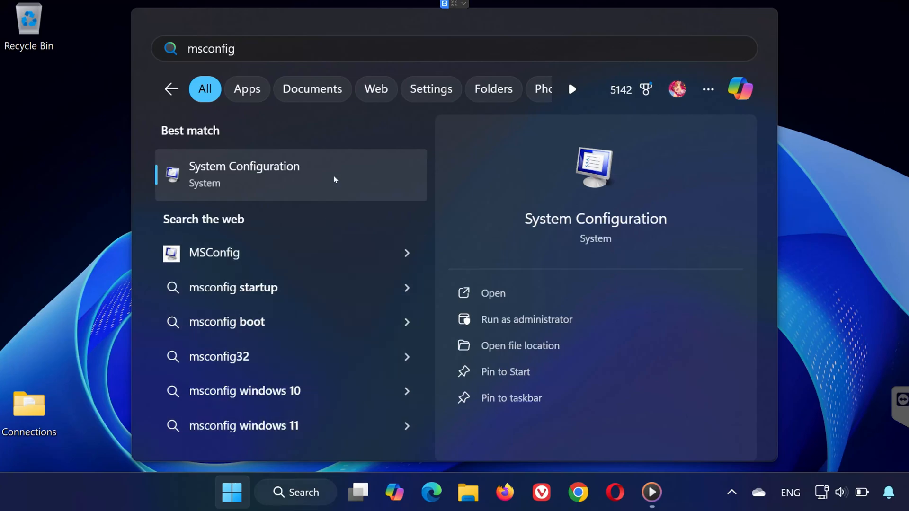
click(243, 174)
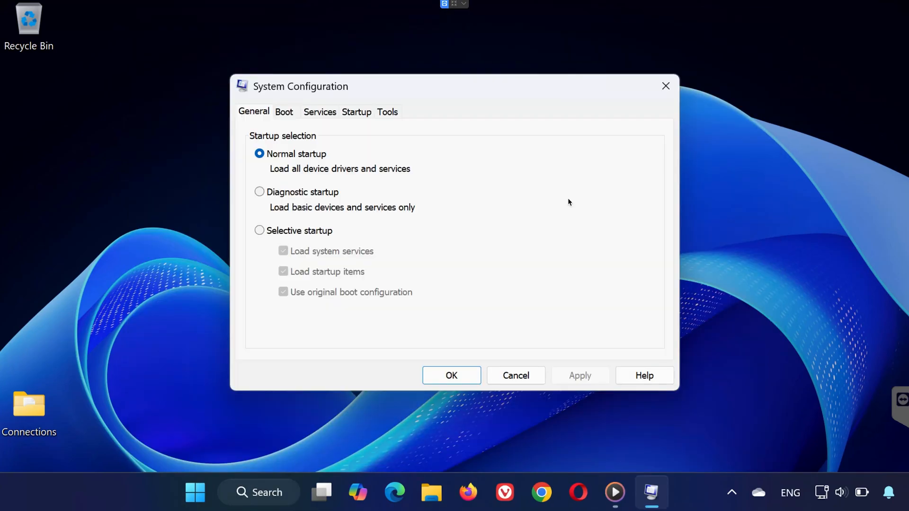
Hide Microsoft services, confirm vgc is checked and Running, then cancel without changes
click(320, 112)
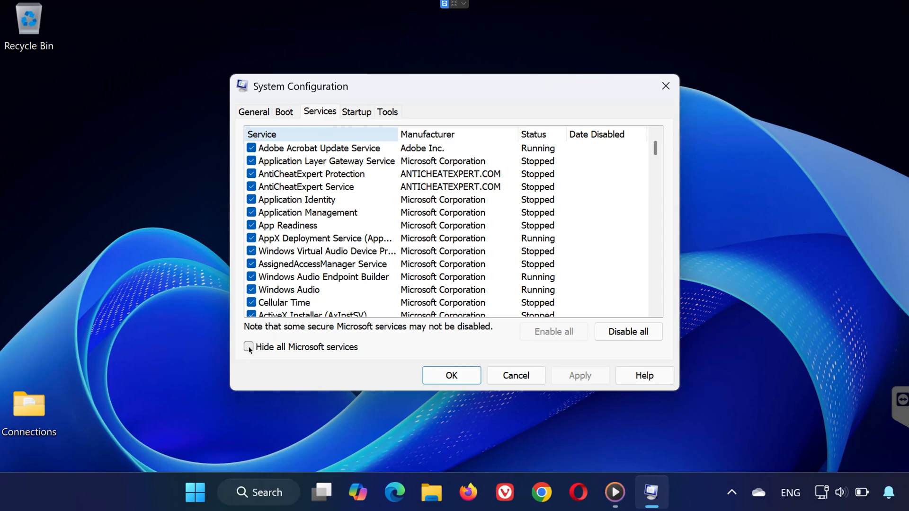
click(248, 347)
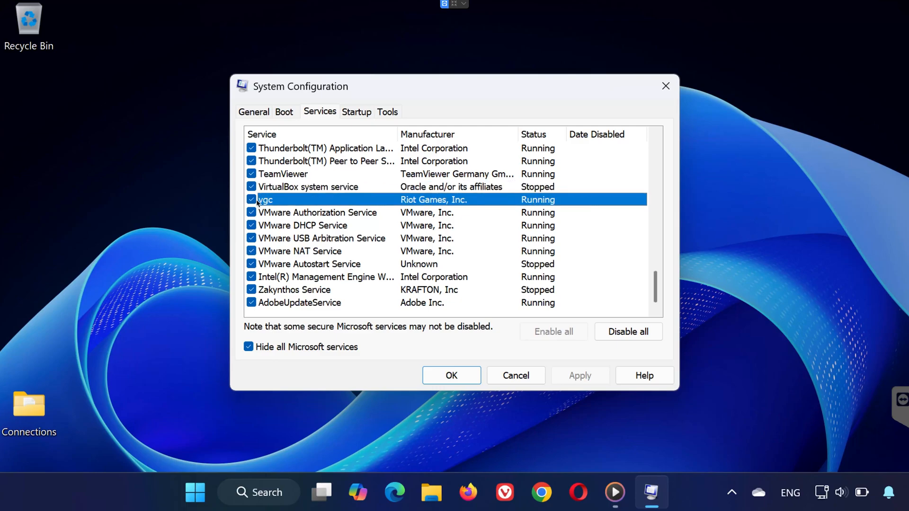
mouse_move(534, 375)
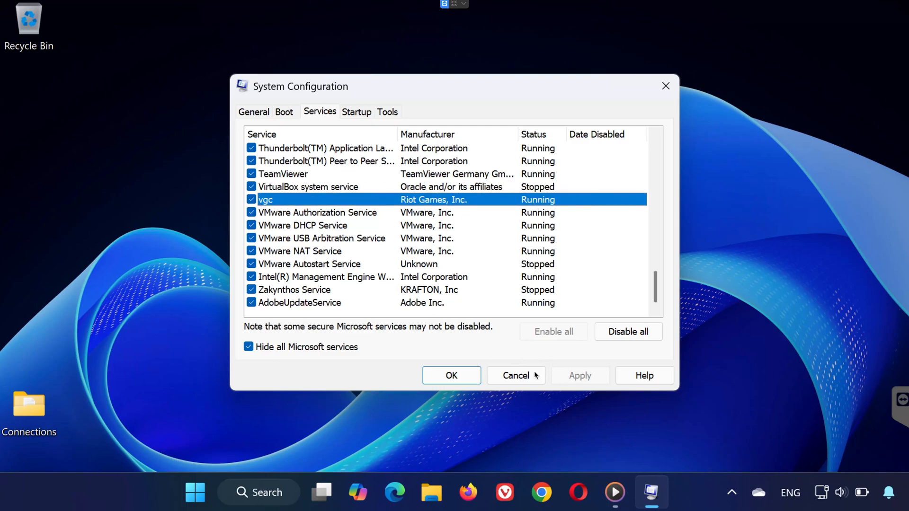
click(516, 375)
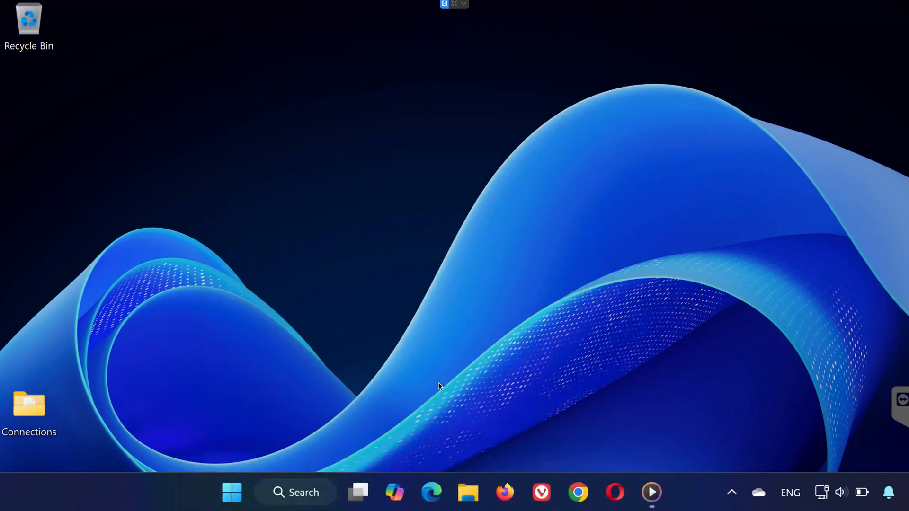
Expand the Start menu's power options showing Lock, Sleep and Restart
click(227, 506)
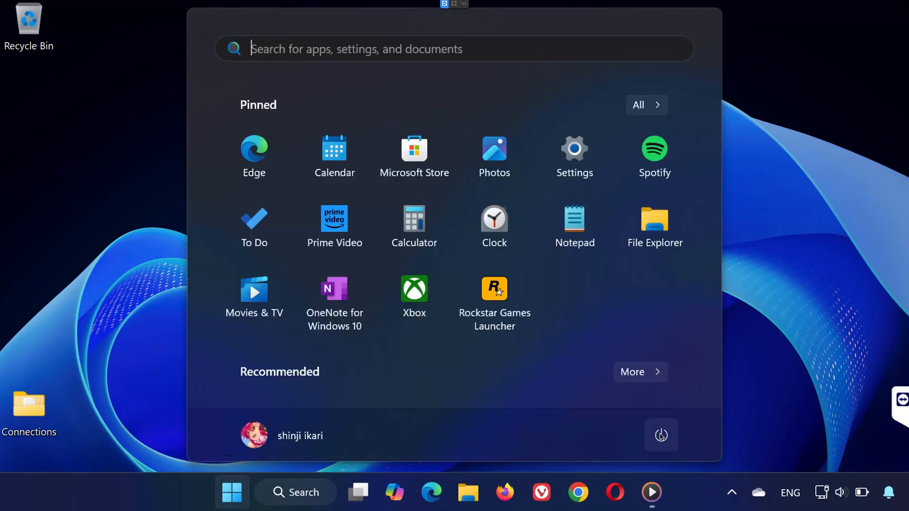
click(661, 435)
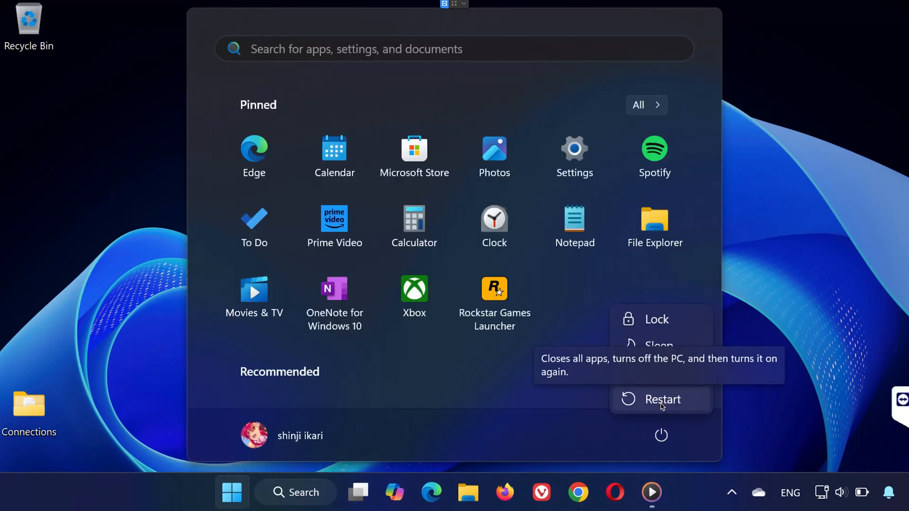